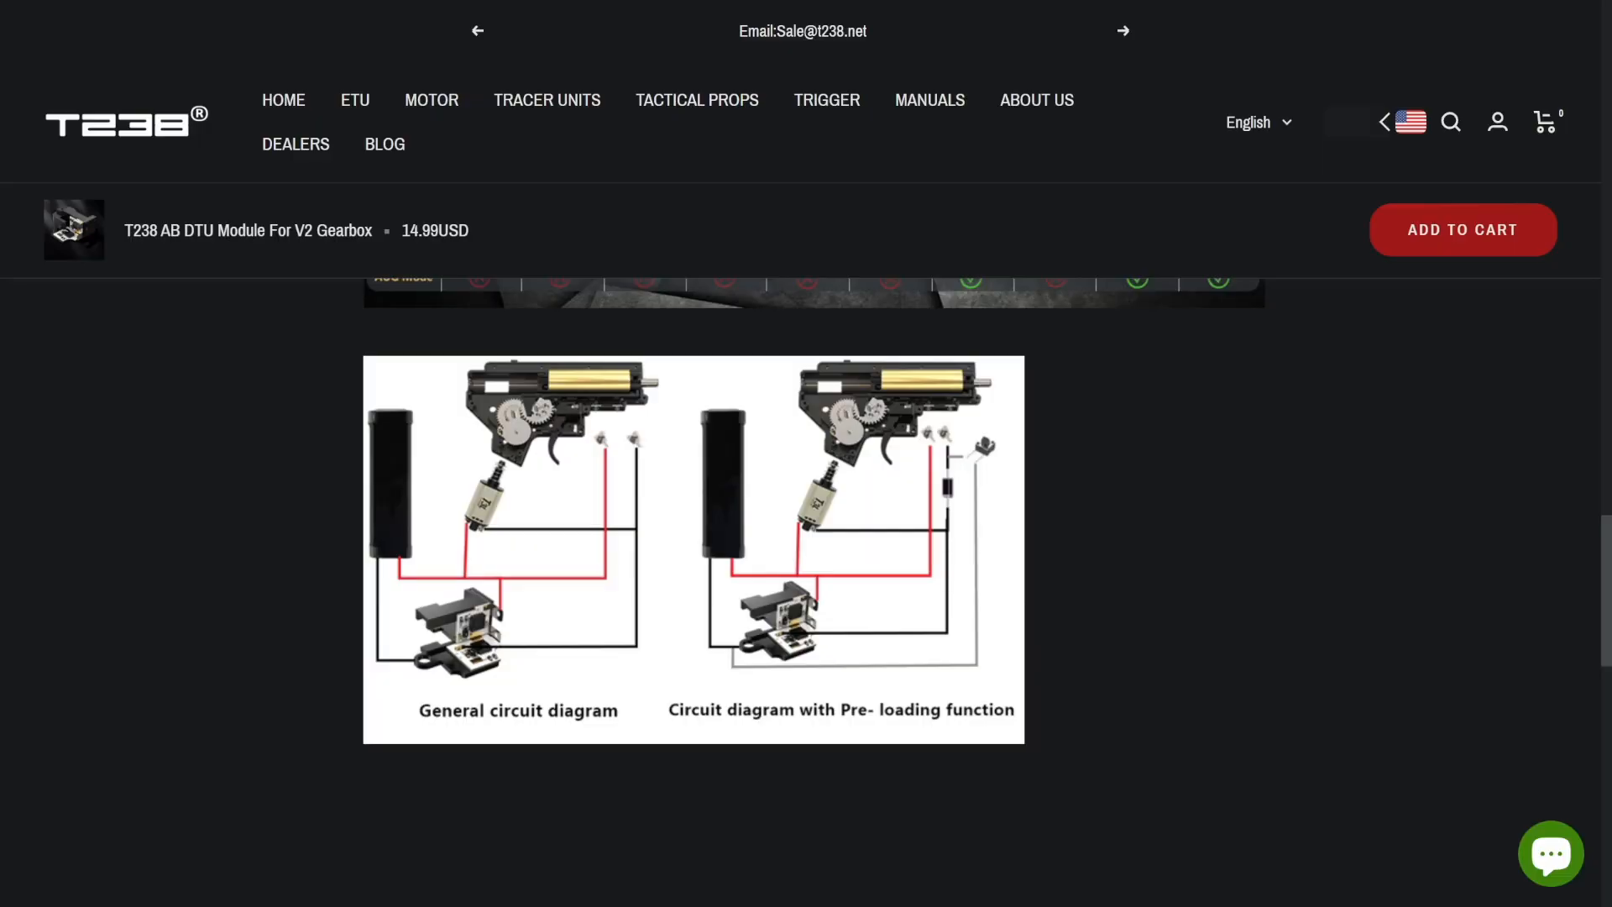
mouse_move(1516, 698)
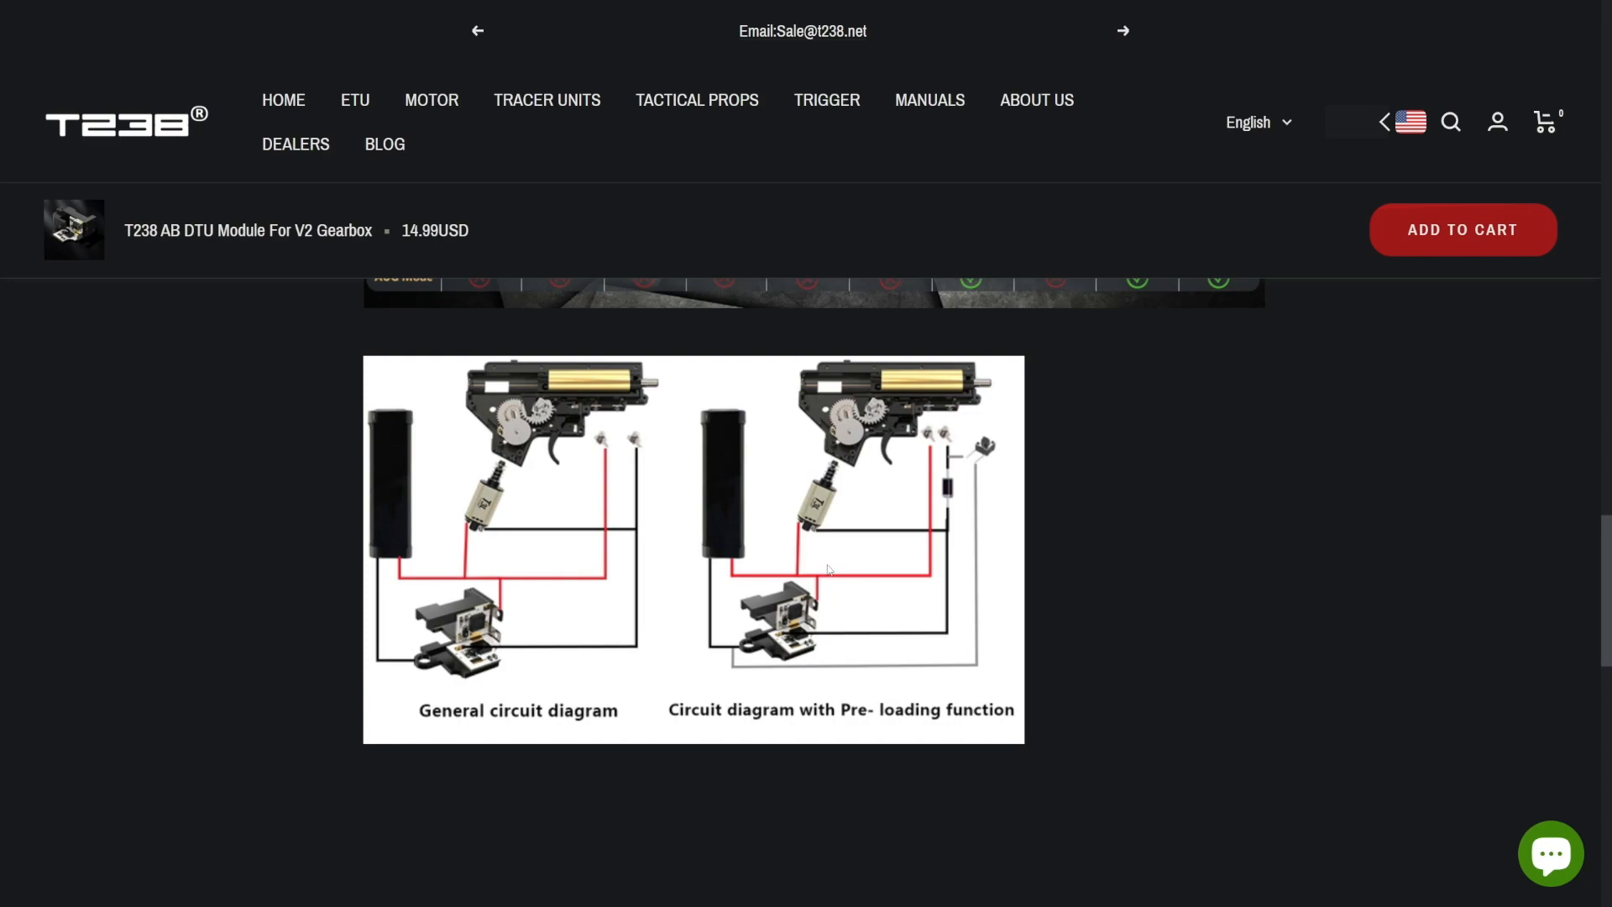
mouse_move(575, 519)
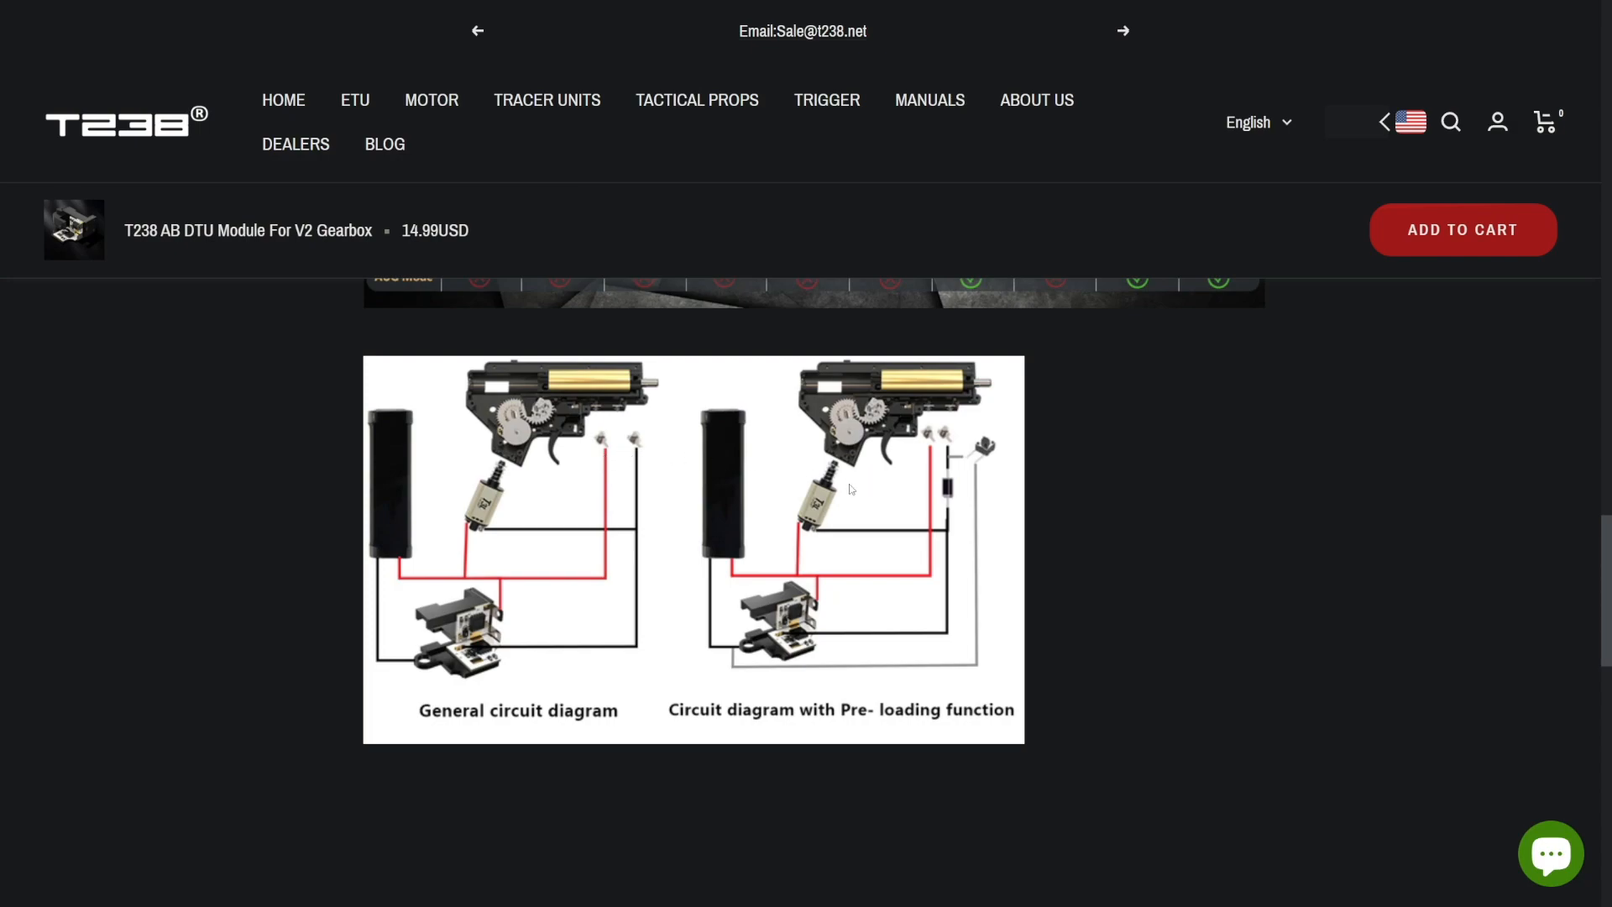
mouse_move(638, 418)
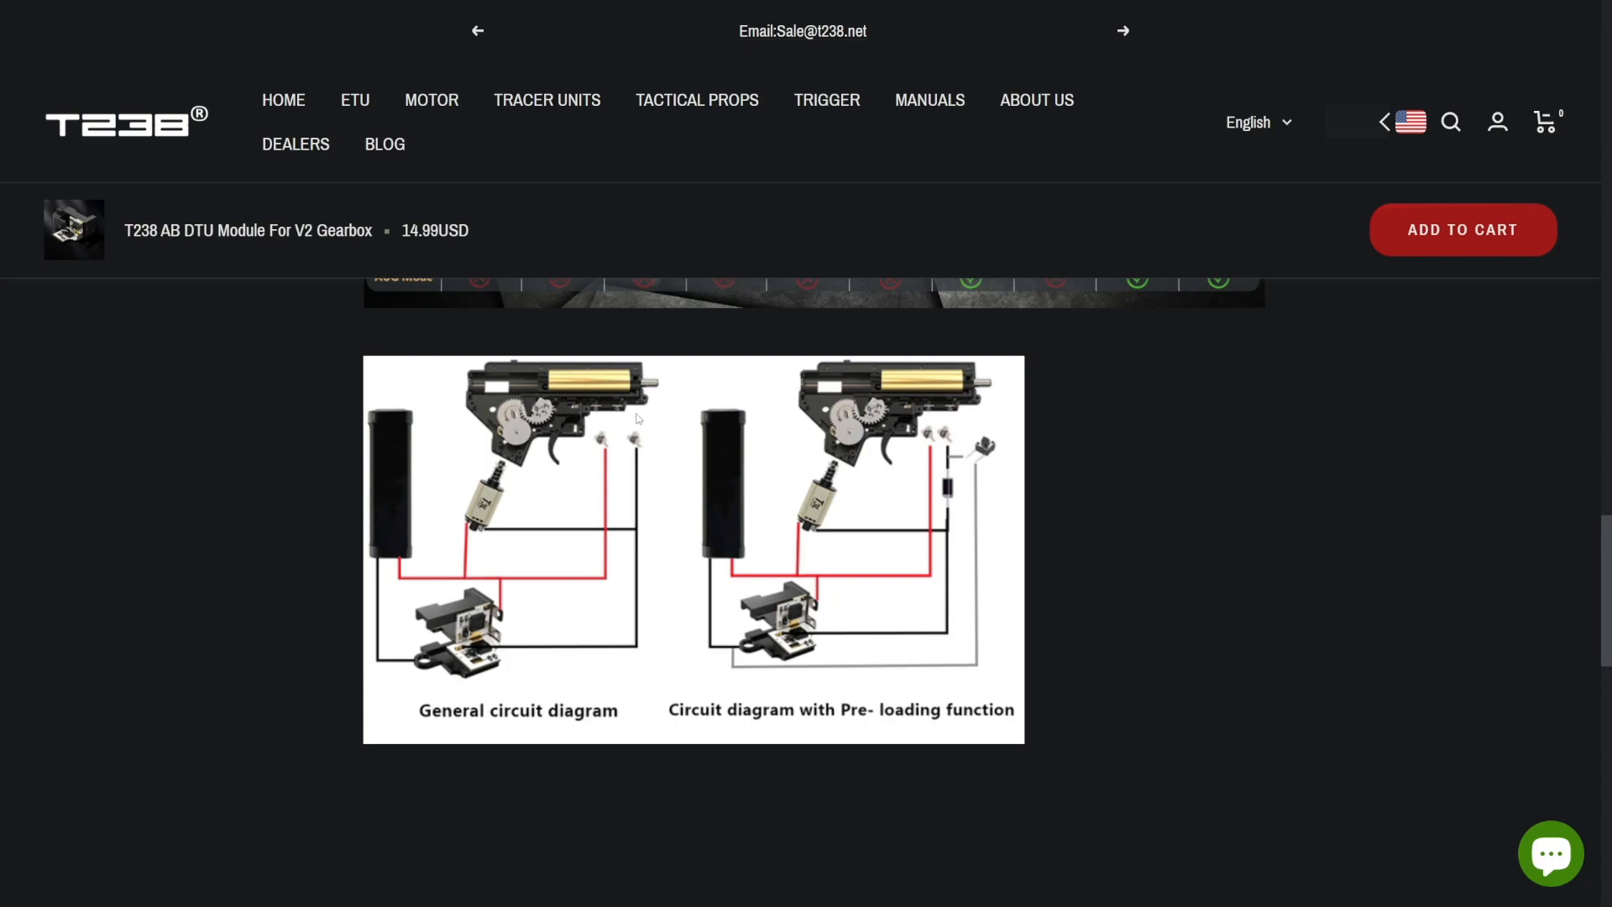
mouse_move(602, 418)
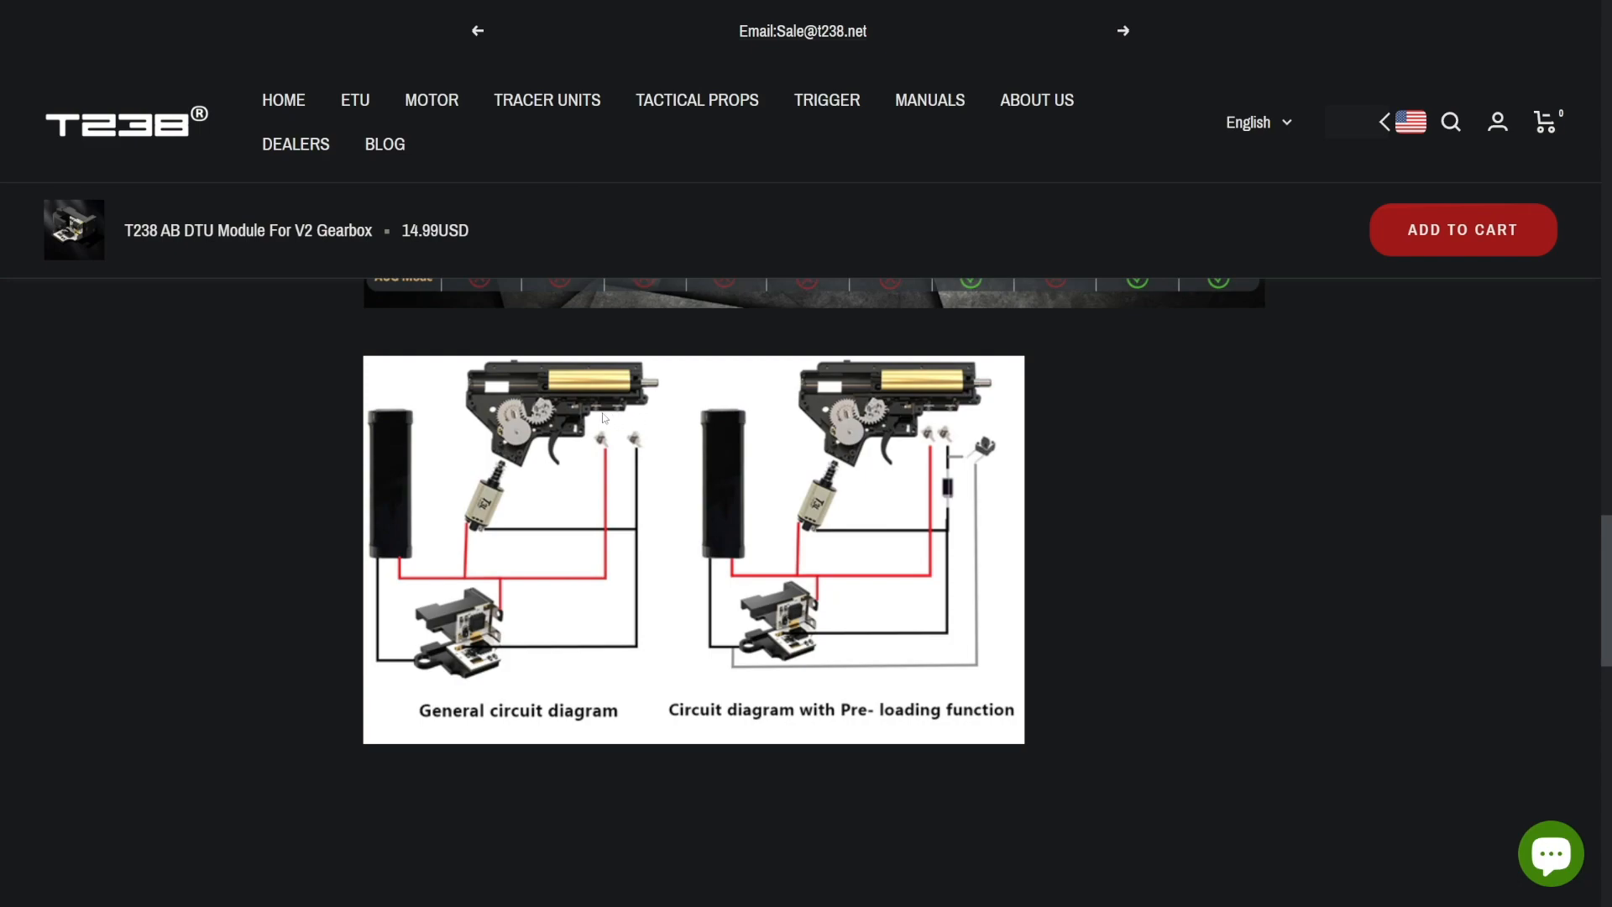
mouse_move(597, 381)
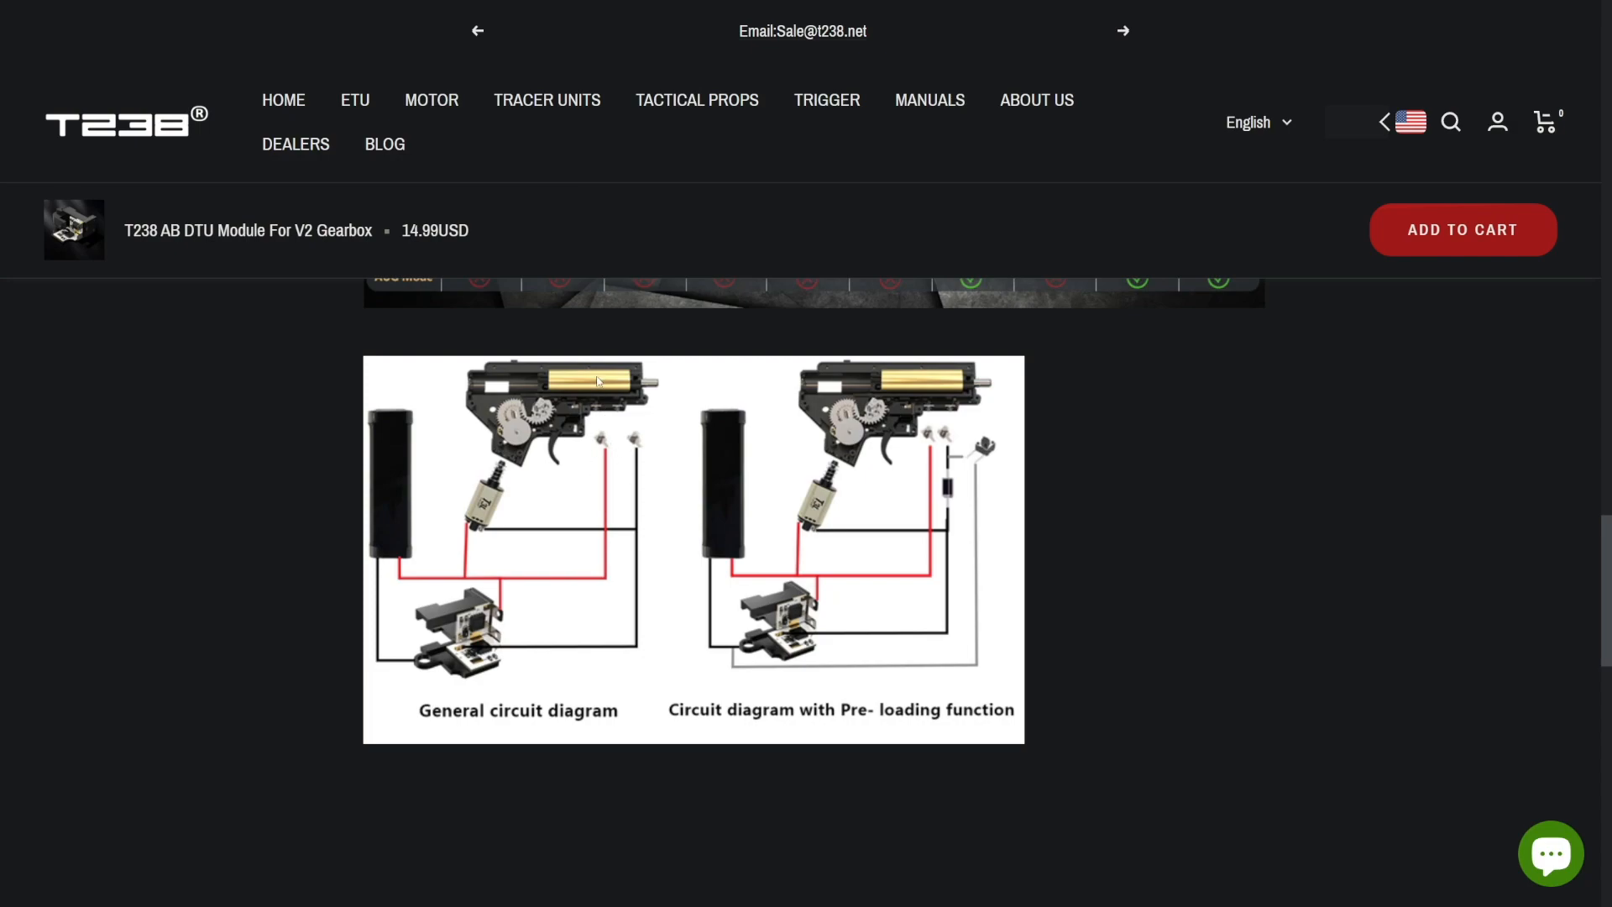
mouse_move(566, 544)
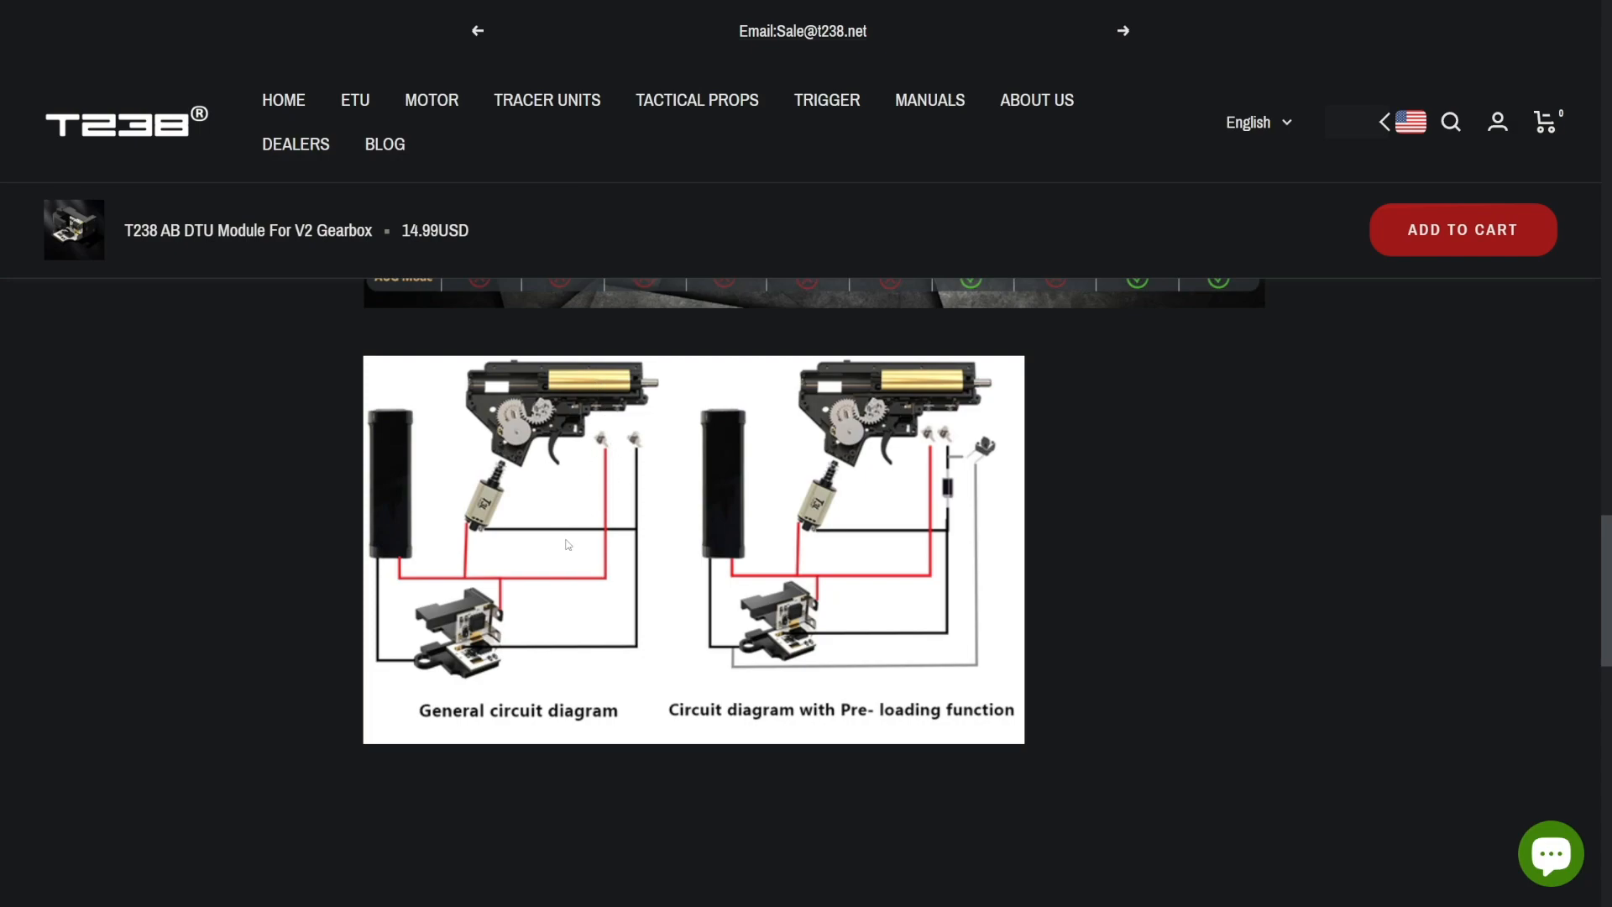
mouse_move(514, 547)
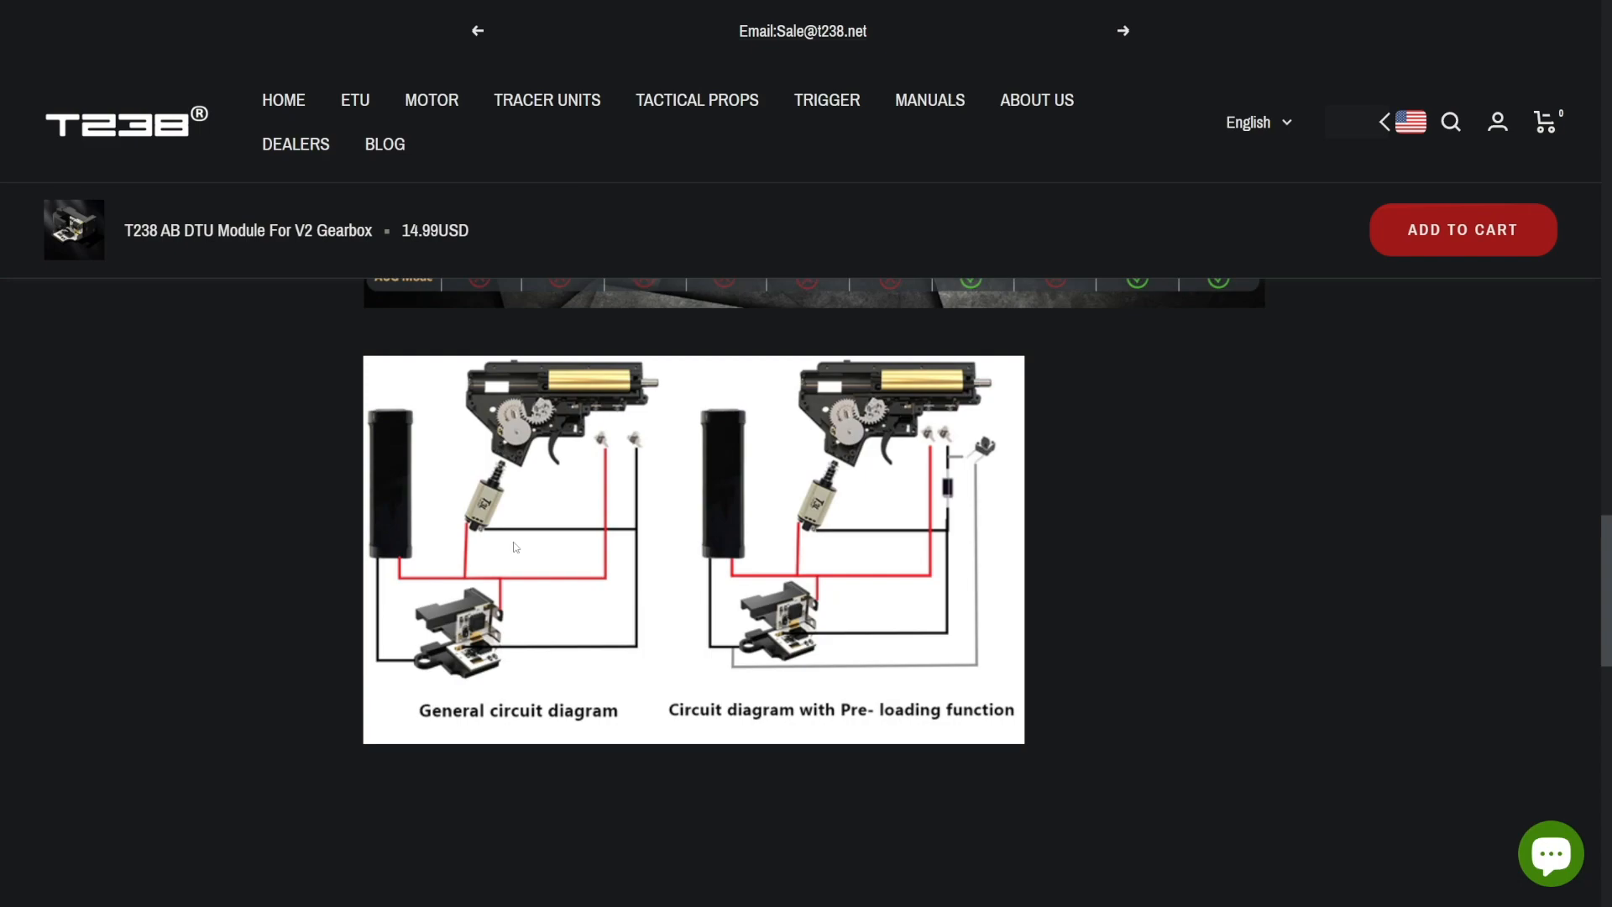
mouse_move(741, 563)
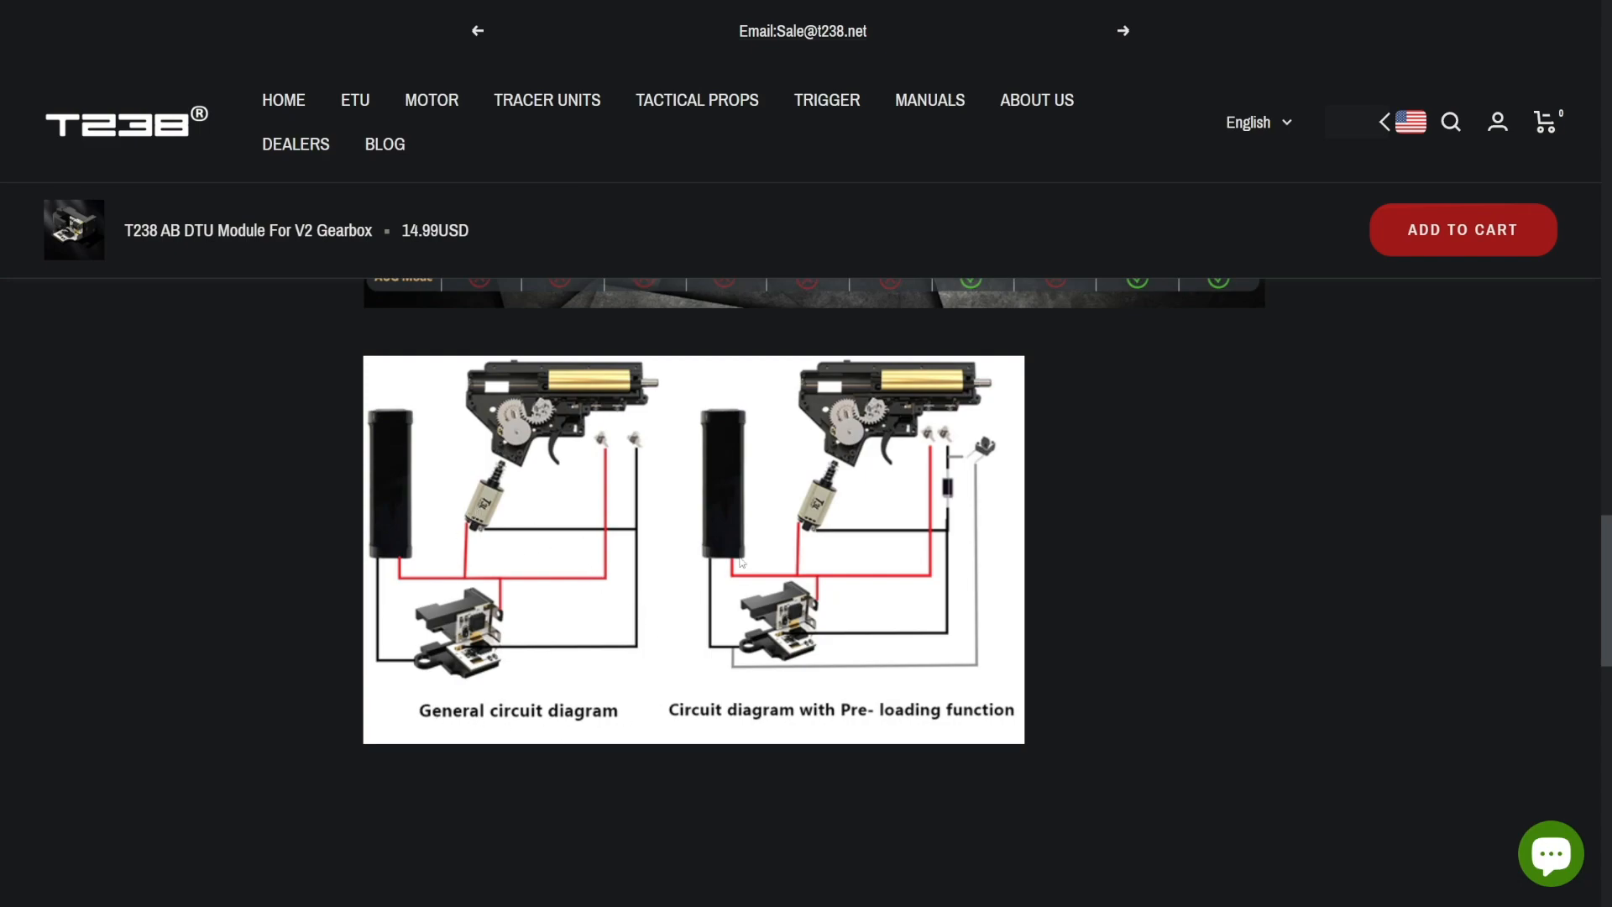
mouse_move(881, 661)
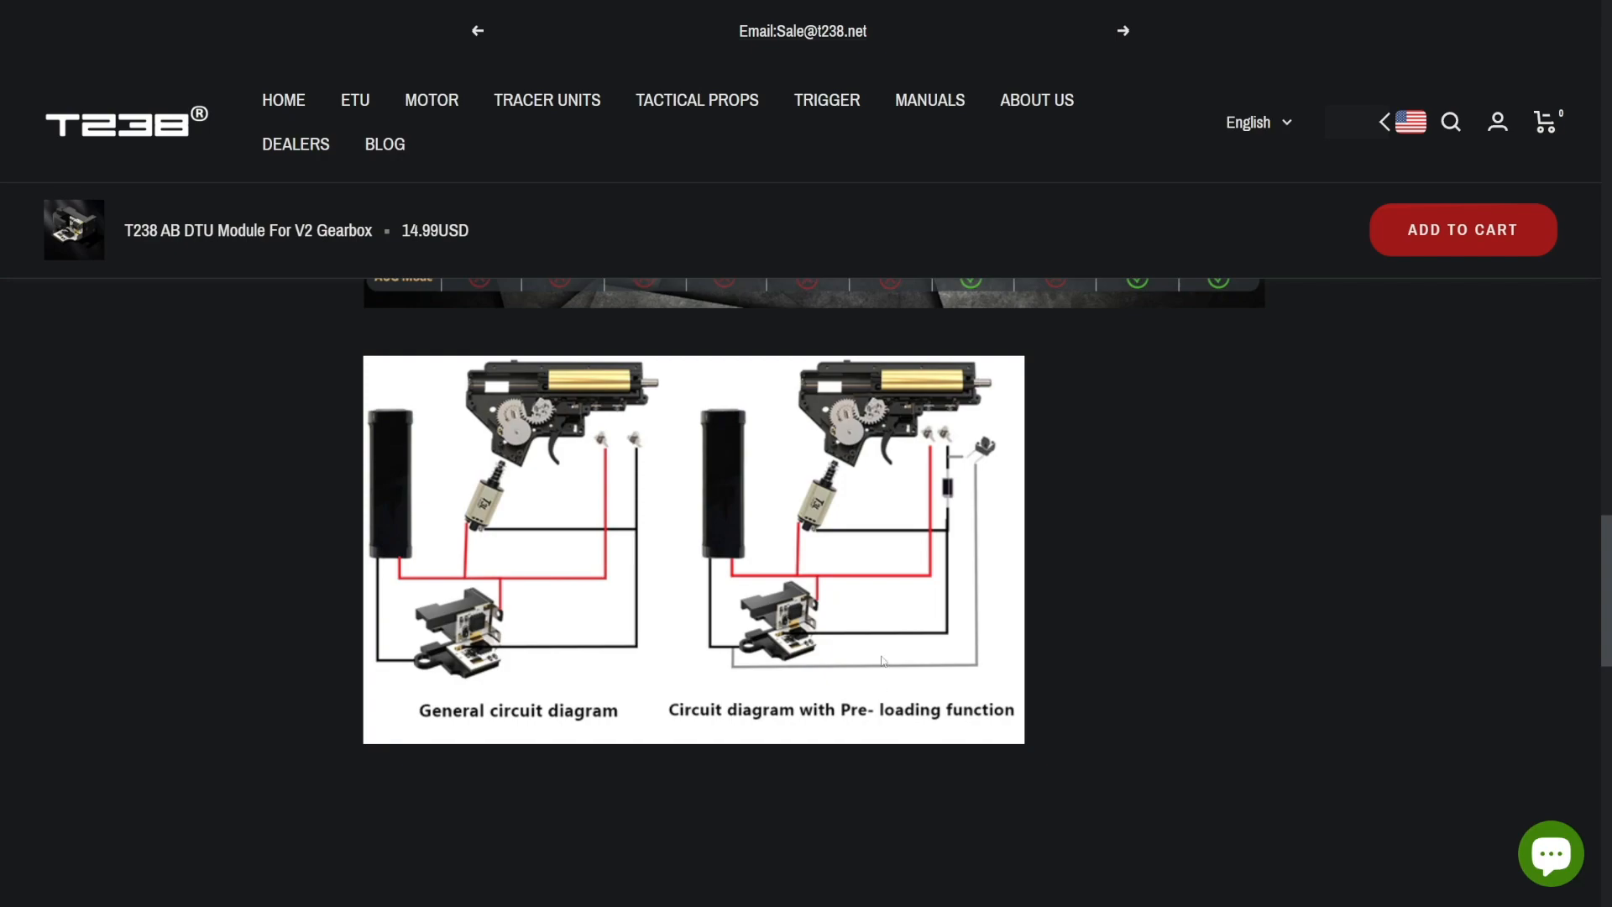
mouse_move(946, 480)
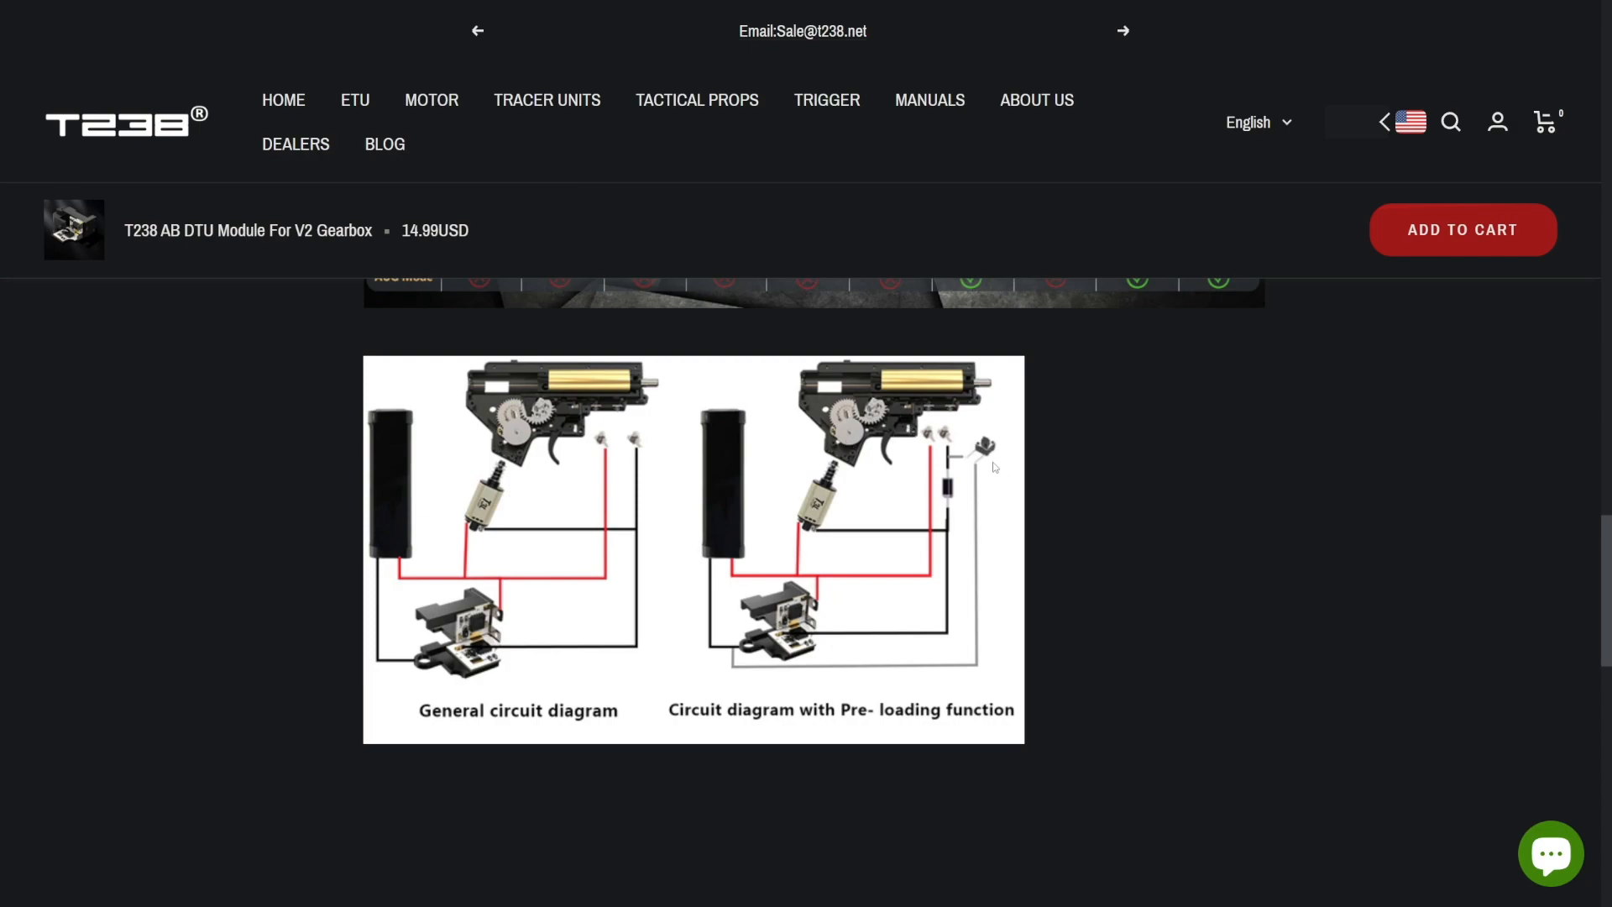
mouse_move(986, 451)
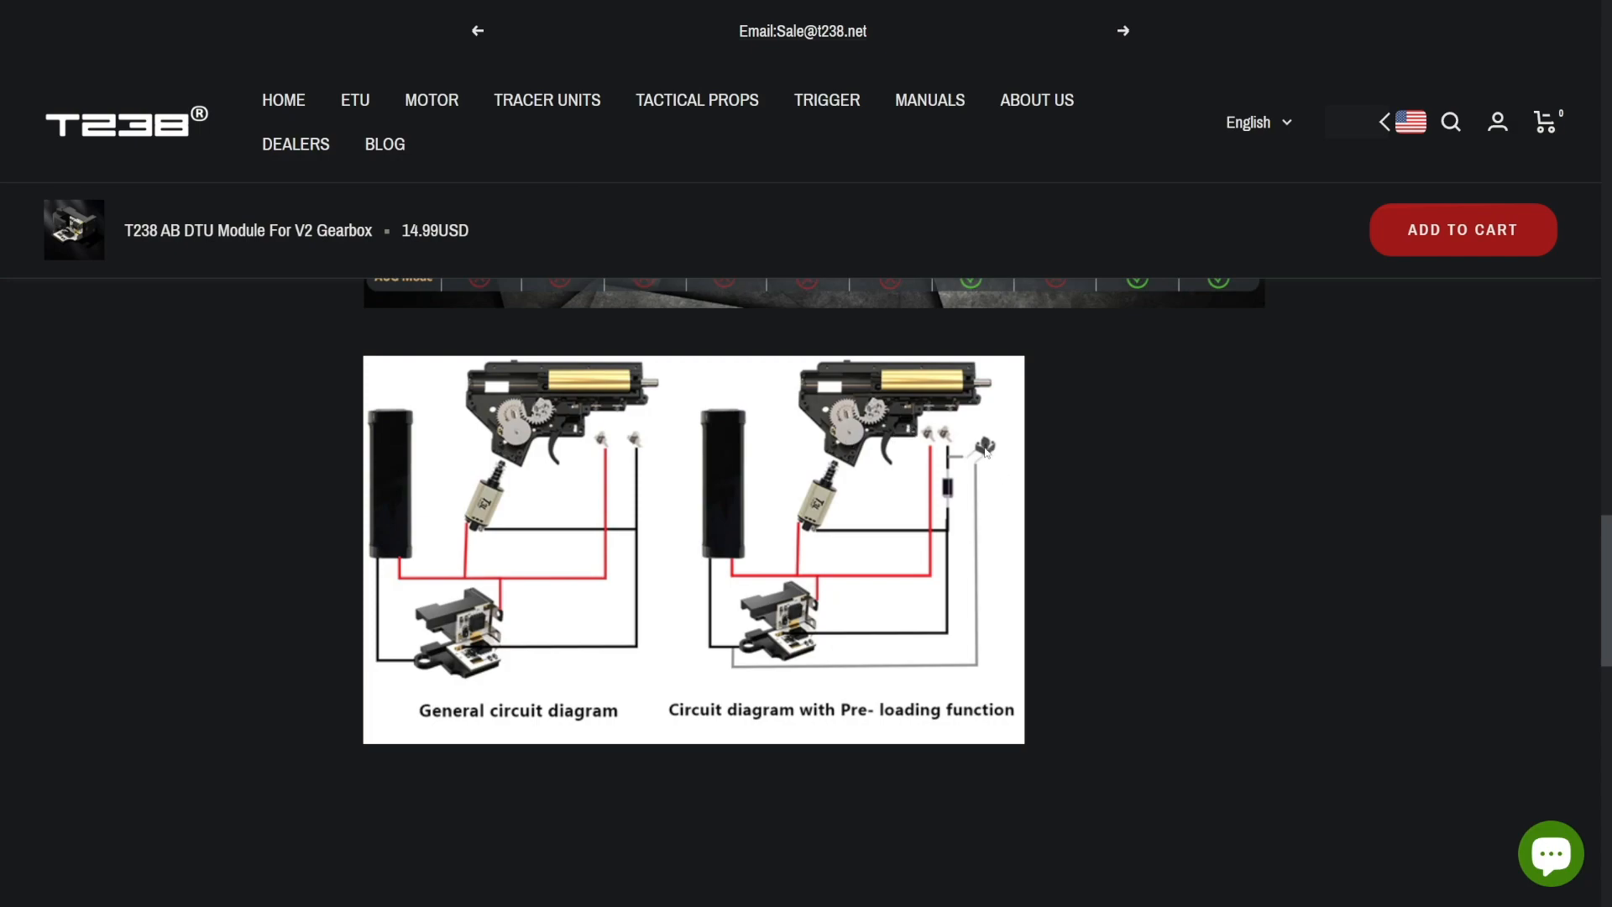
mouse_move(972, 480)
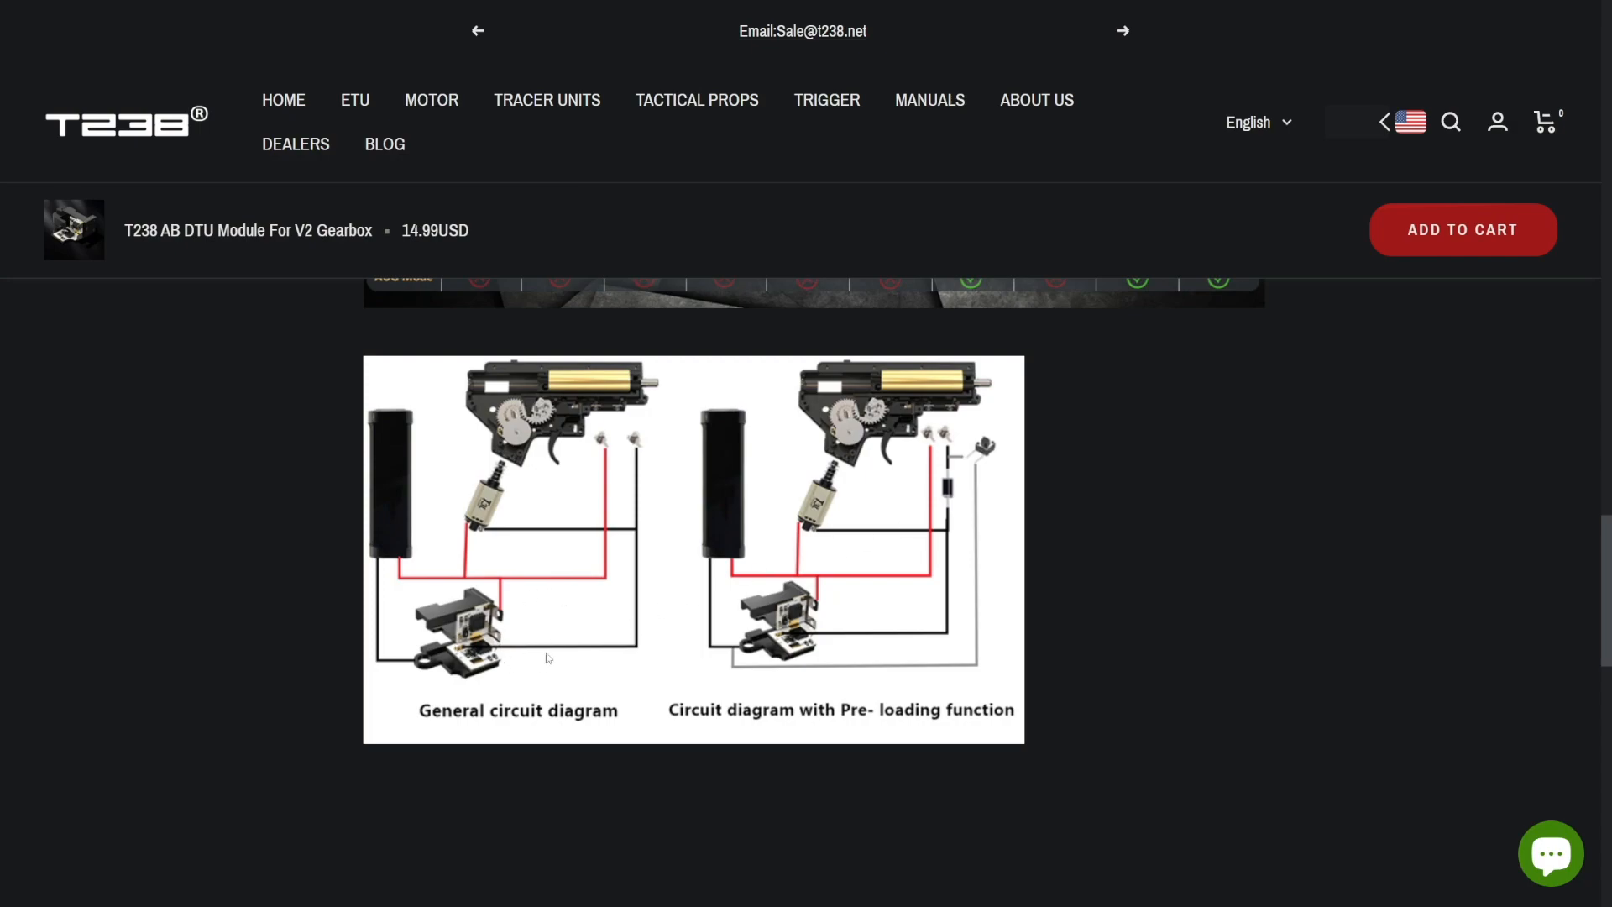
mouse_move(488, 513)
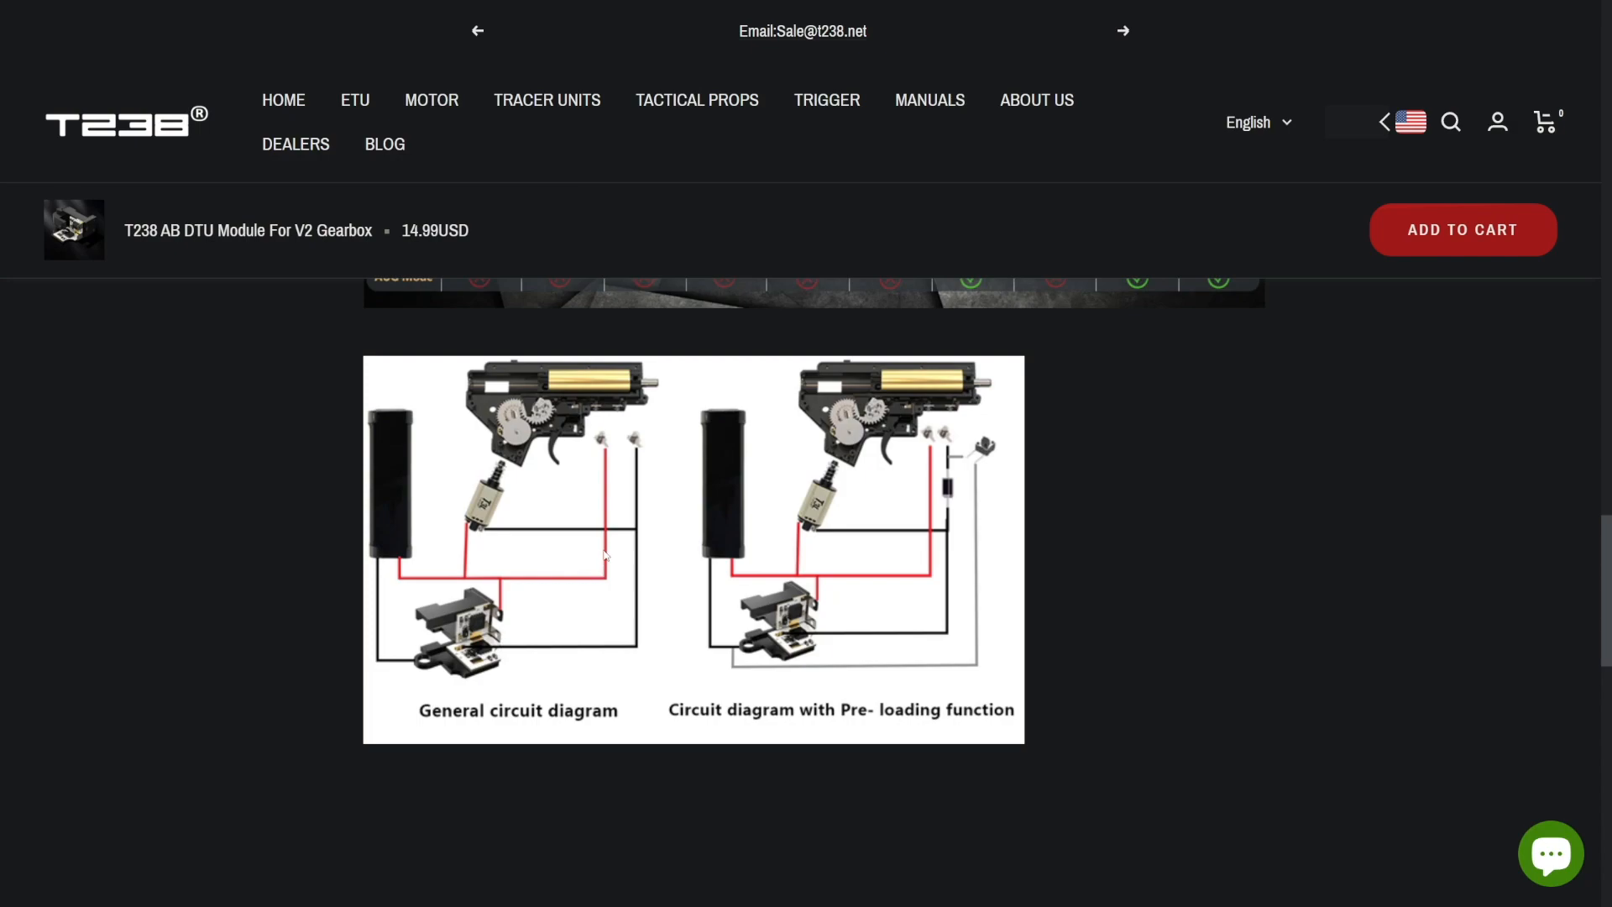
mouse_move(618, 626)
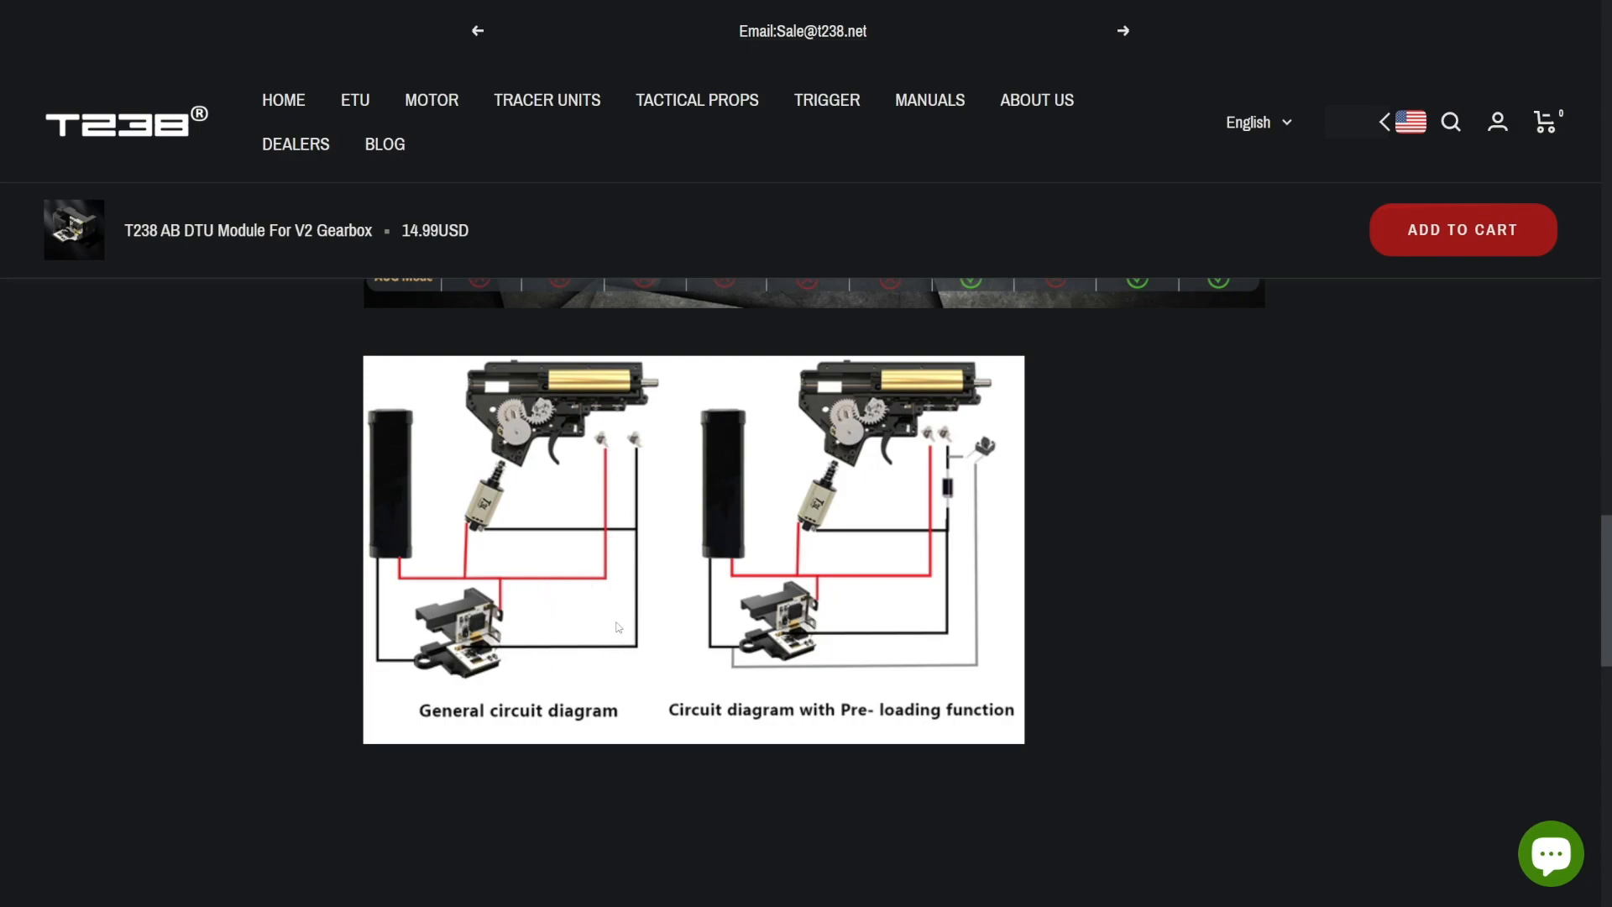
mouse_move(598, 443)
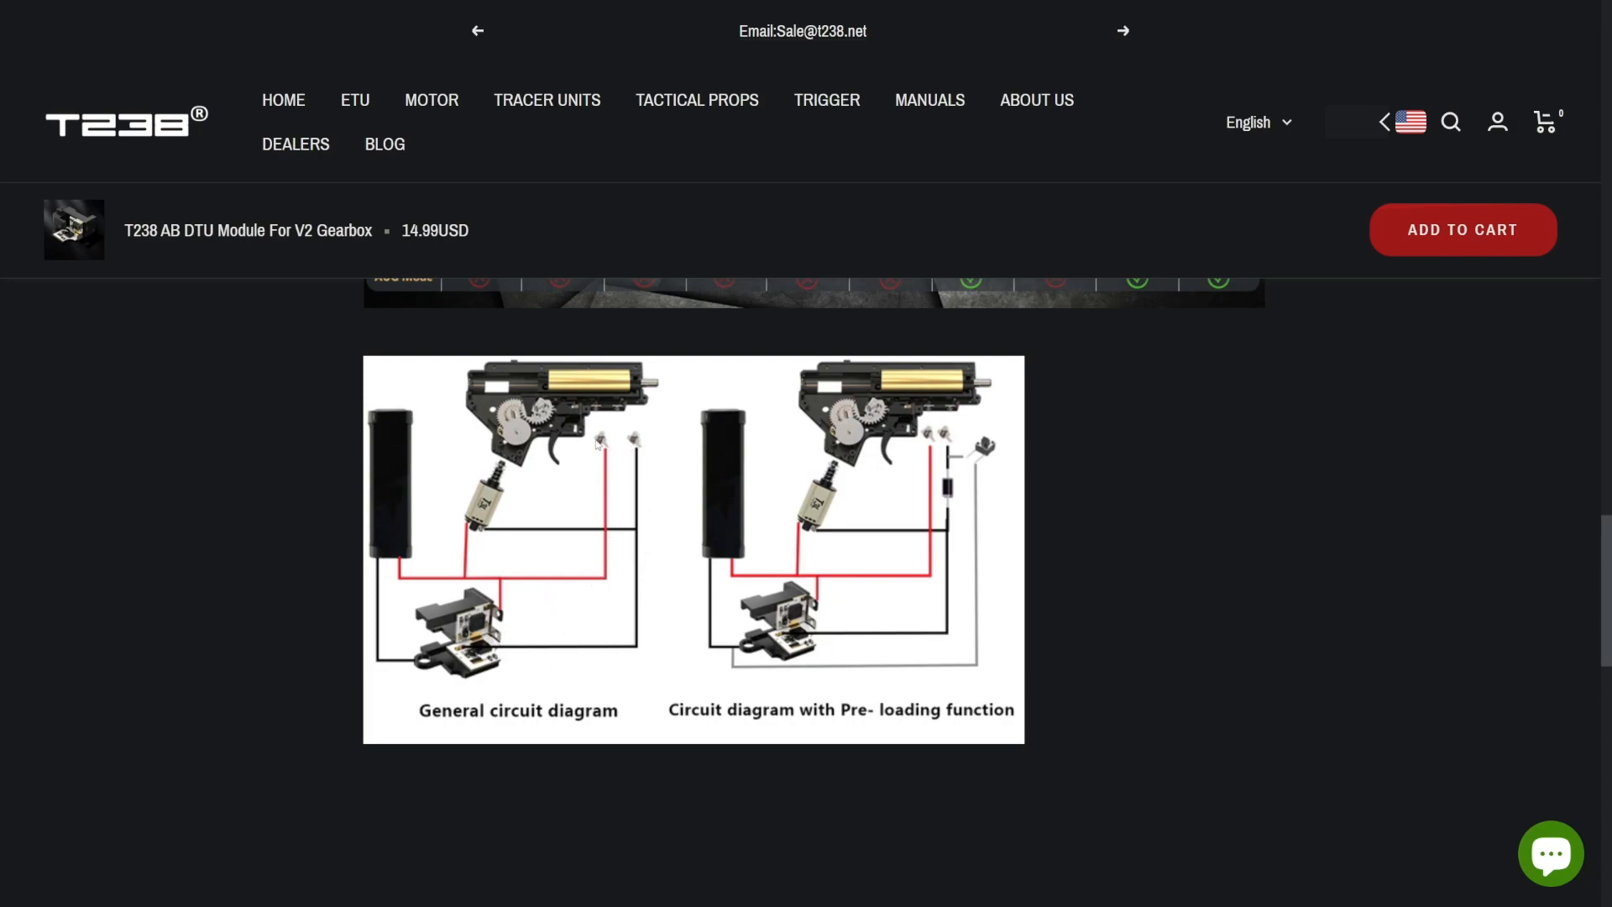